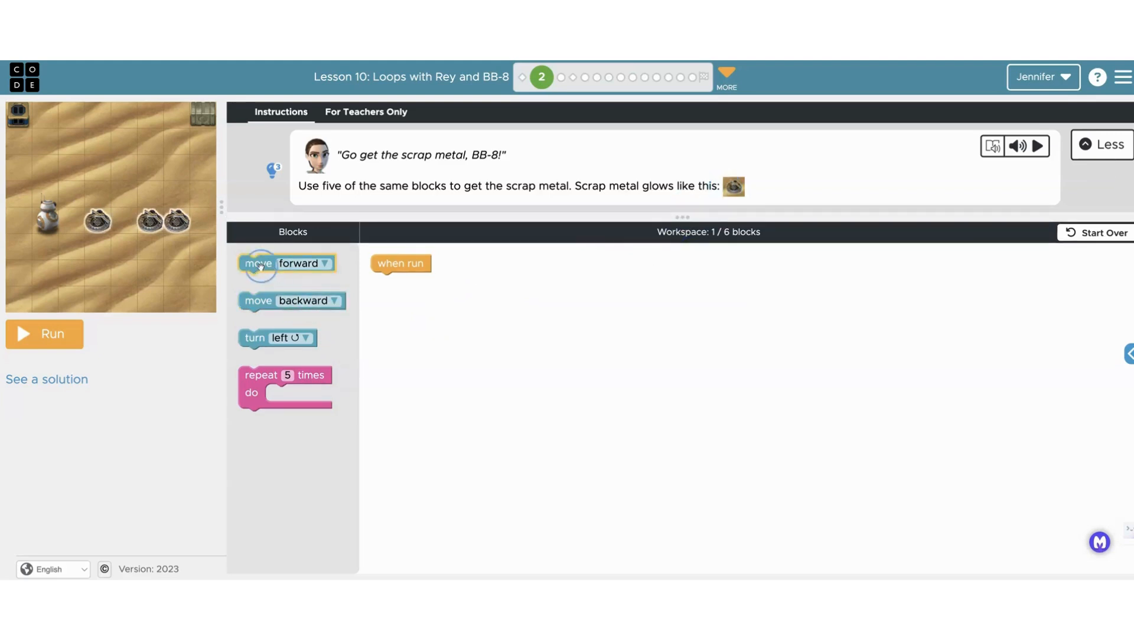
# Stack five move-forward blocks under 'when run', run it, and advance to puzzle 5.
pyautogui.moveTo(286, 262); pyautogui.dragTo(418, 281)
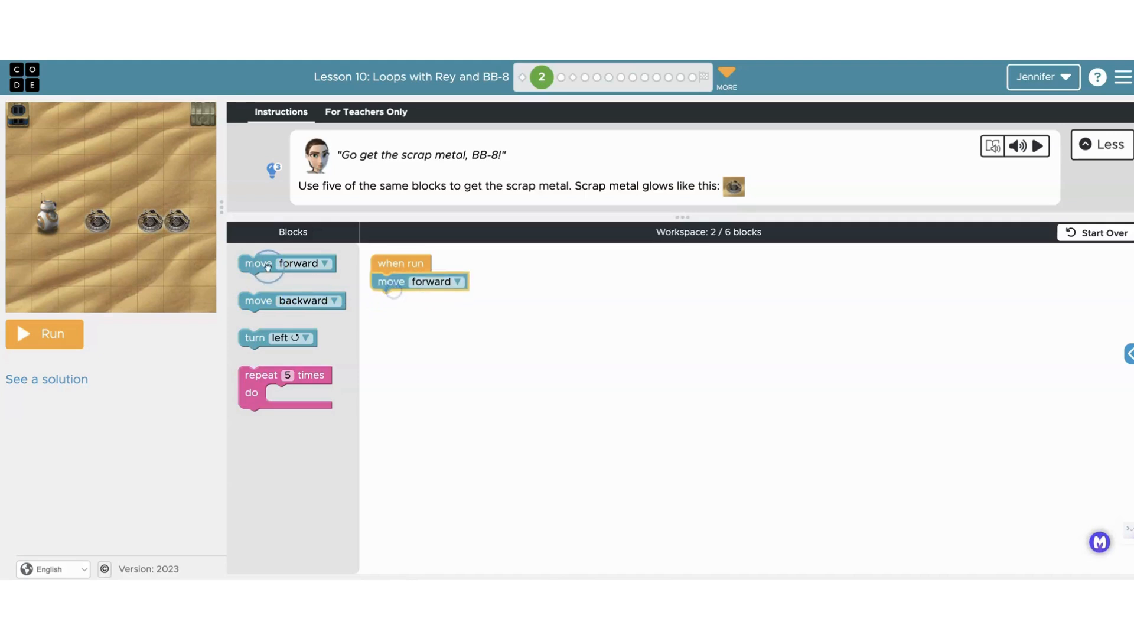
pyautogui.moveTo(287, 262); pyautogui.dragTo(419, 299)
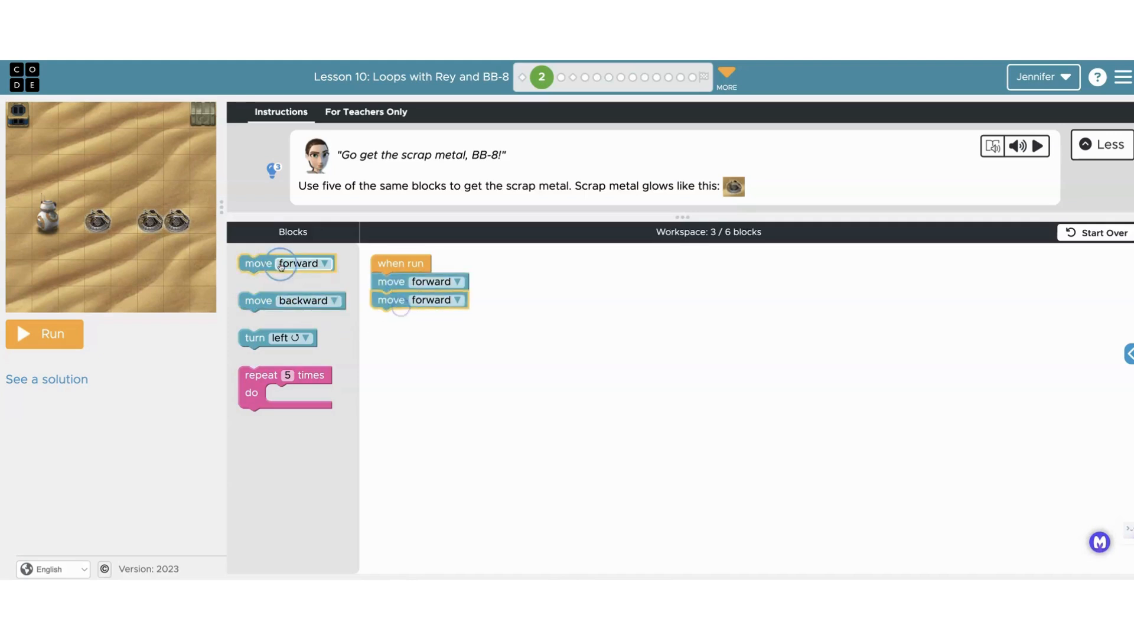
pyautogui.moveTo(286, 262); pyautogui.dragTo(420, 318)
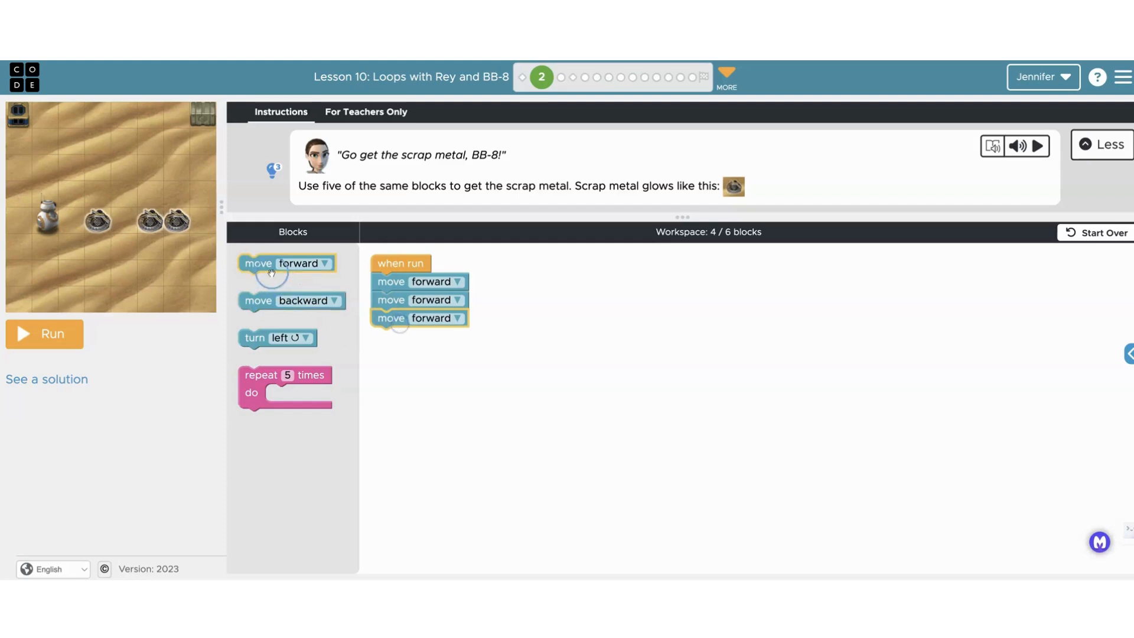
pyautogui.moveTo(286, 262); pyautogui.dragTo(419, 335)
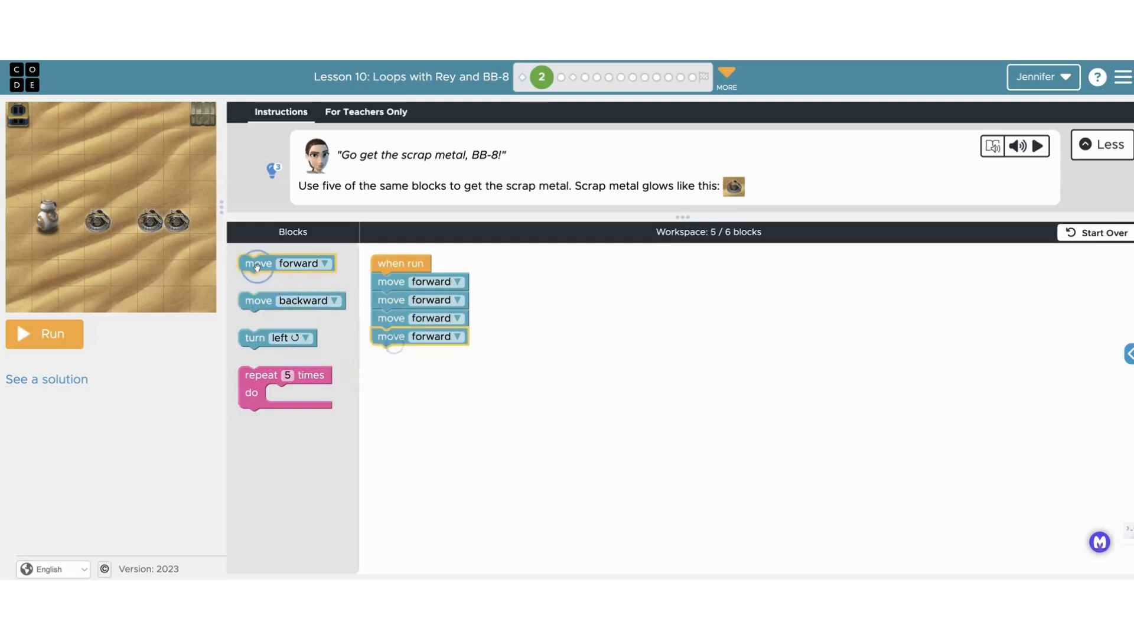
pyautogui.moveTo(286, 262); pyautogui.dragTo(419, 354)
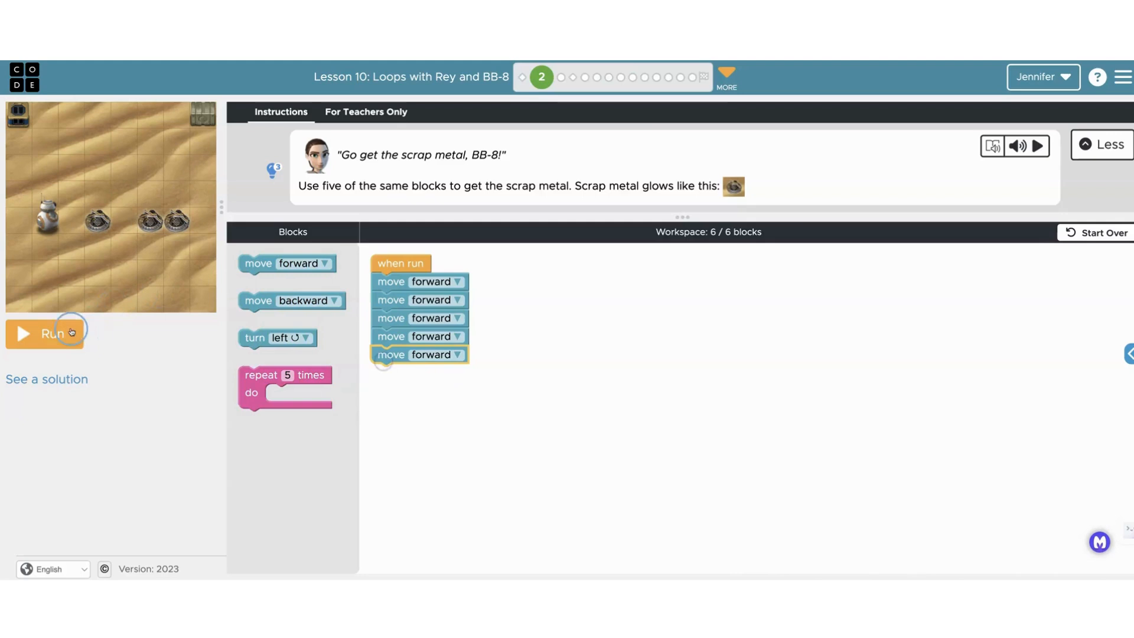
pyautogui.click(45, 333)
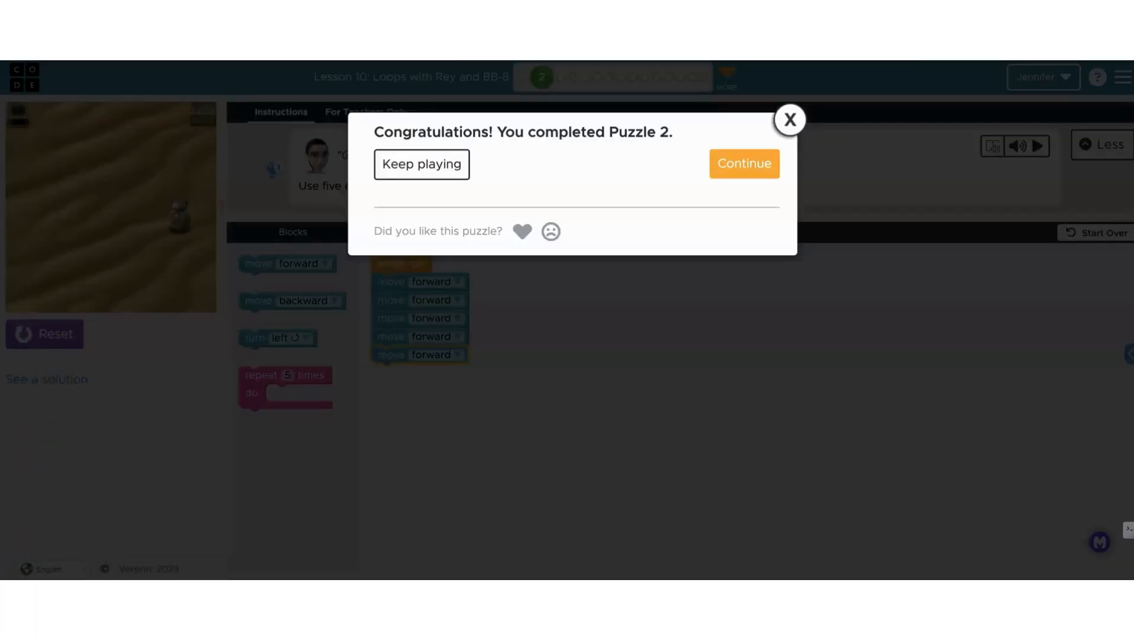
pyautogui.click(421, 164)
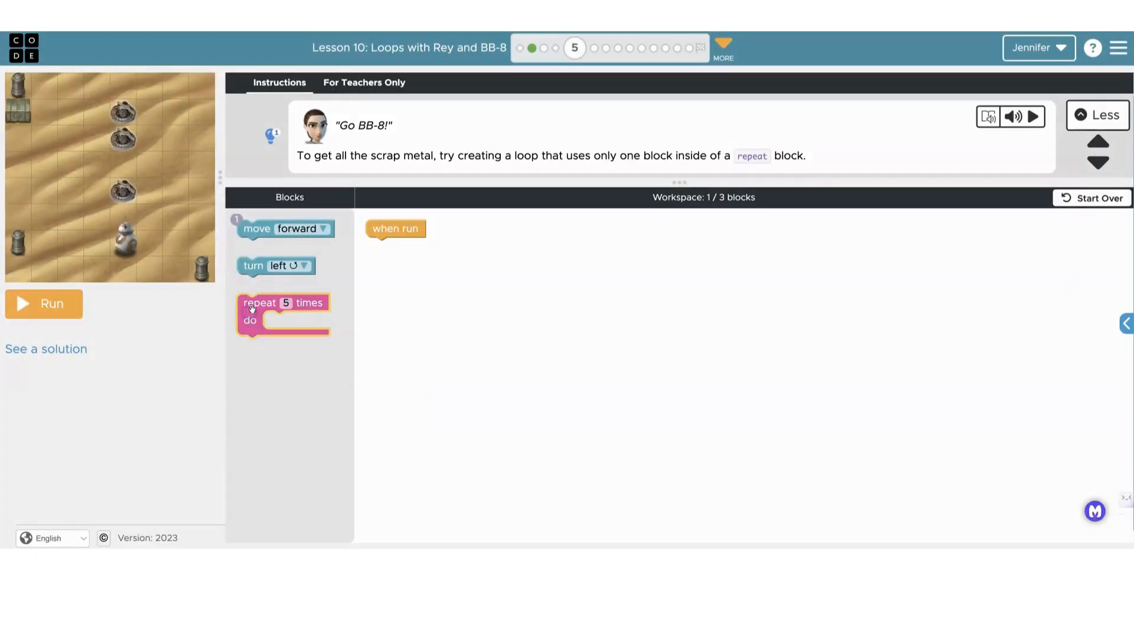
# Build a repeat-5 loop containing one move-forward block, run it, and advance to puzzle 6.
pyautogui.moveTo(282, 313); pyautogui.dragTo(409, 259)
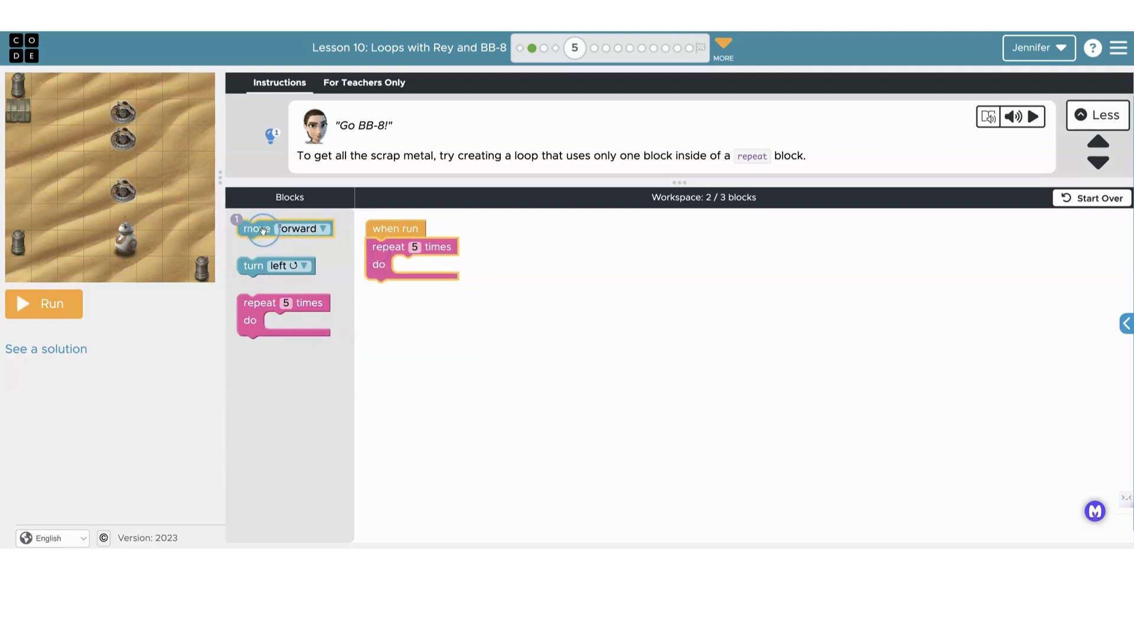
pyautogui.moveTo(286, 228); pyautogui.dragTo(448, 267)
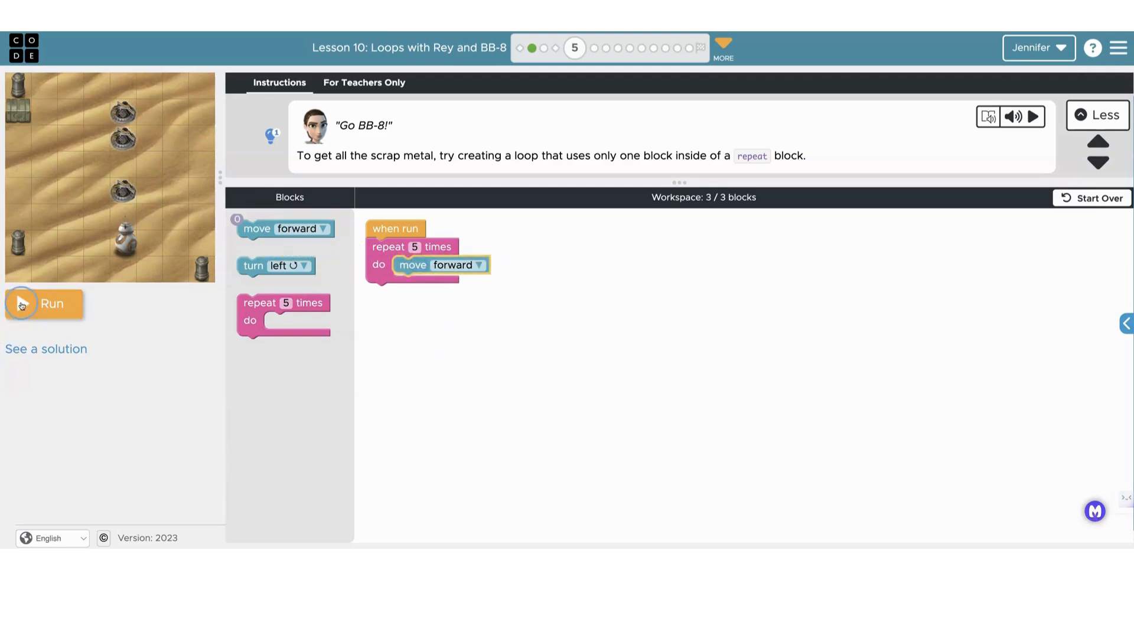
pyautogui.click(42, 303)
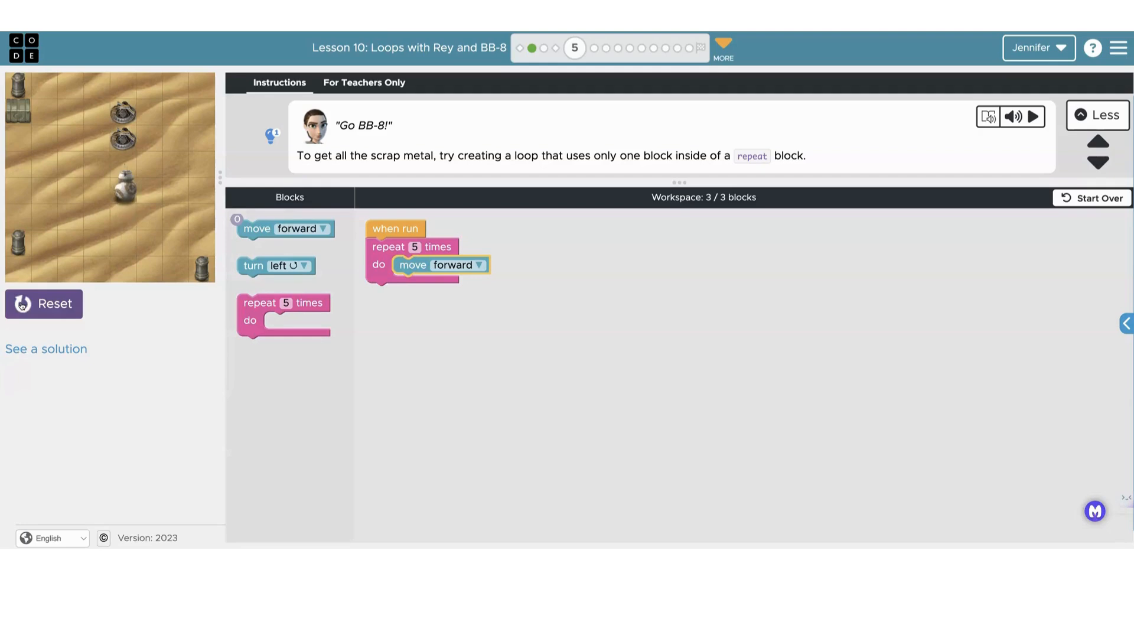
pyautogui.click(43, 303)
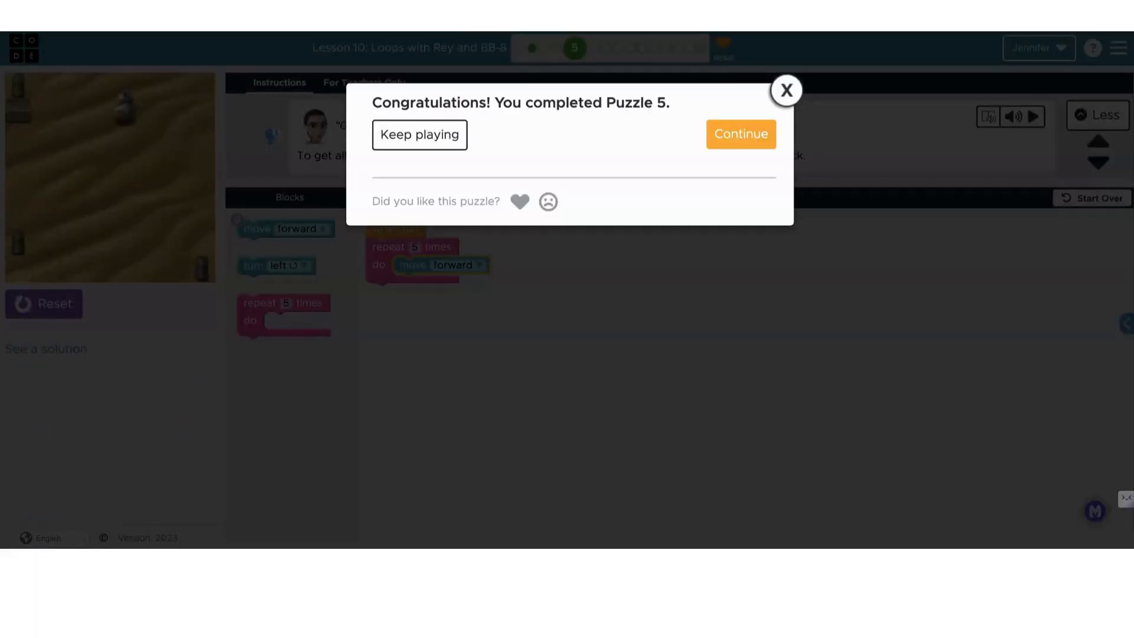
pyautogui.click(740, 134)
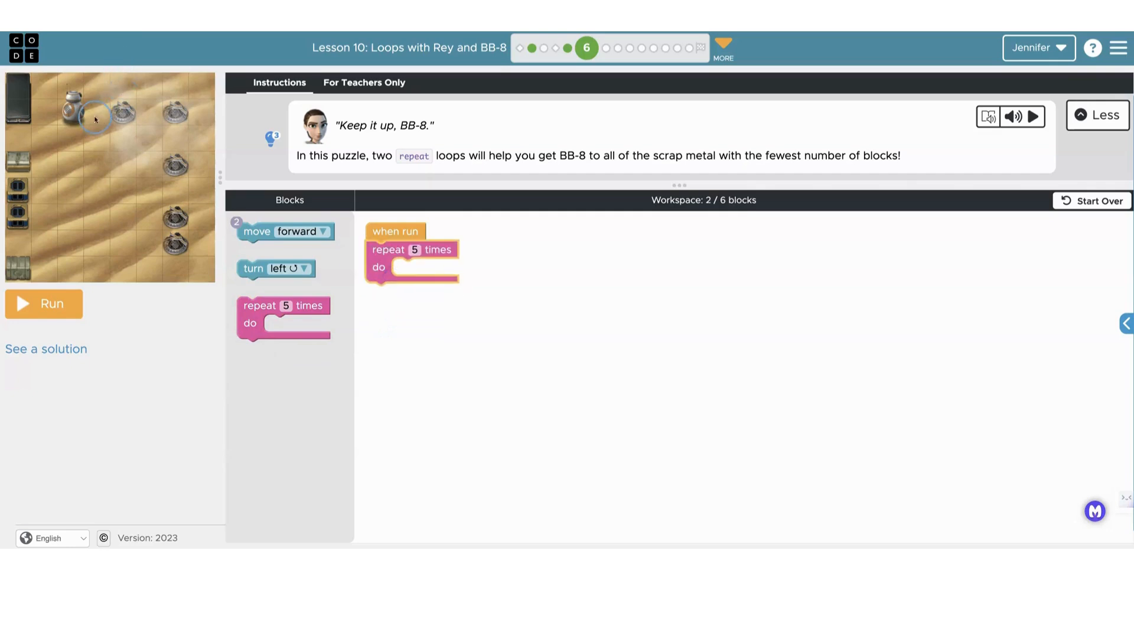
pyautogui.moveTo(283, 232)
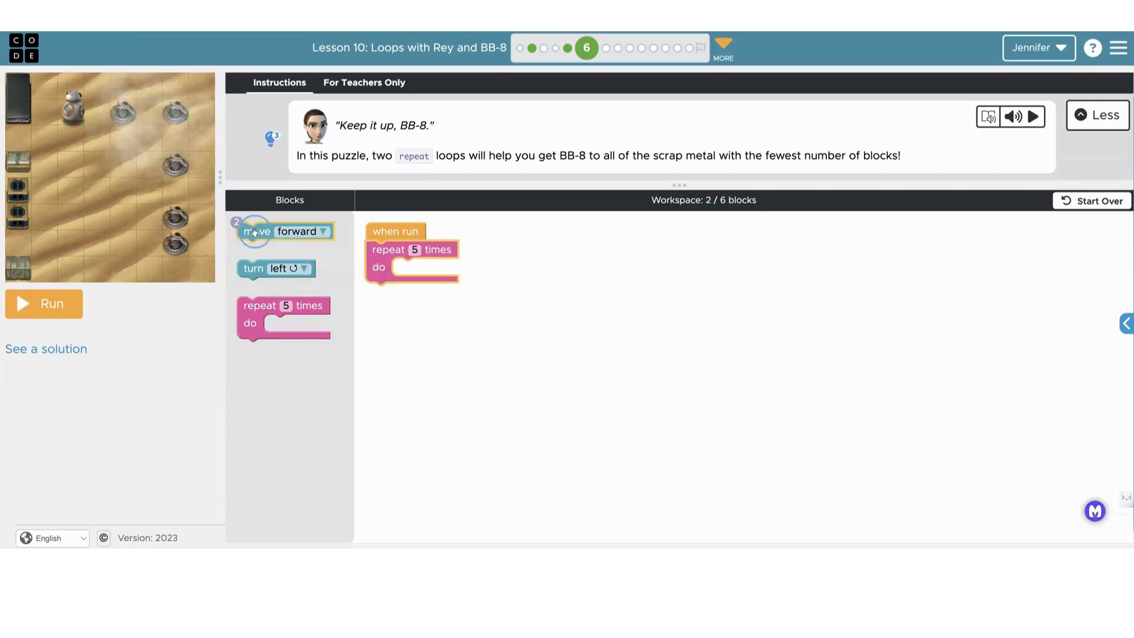
# Put a move-forward inside the repeat-4 loop and attach a turn right after it.
pyautogui.moveTo(282, 231); pyautogui.dragTo(434, 266)
pyautogui.write('4')
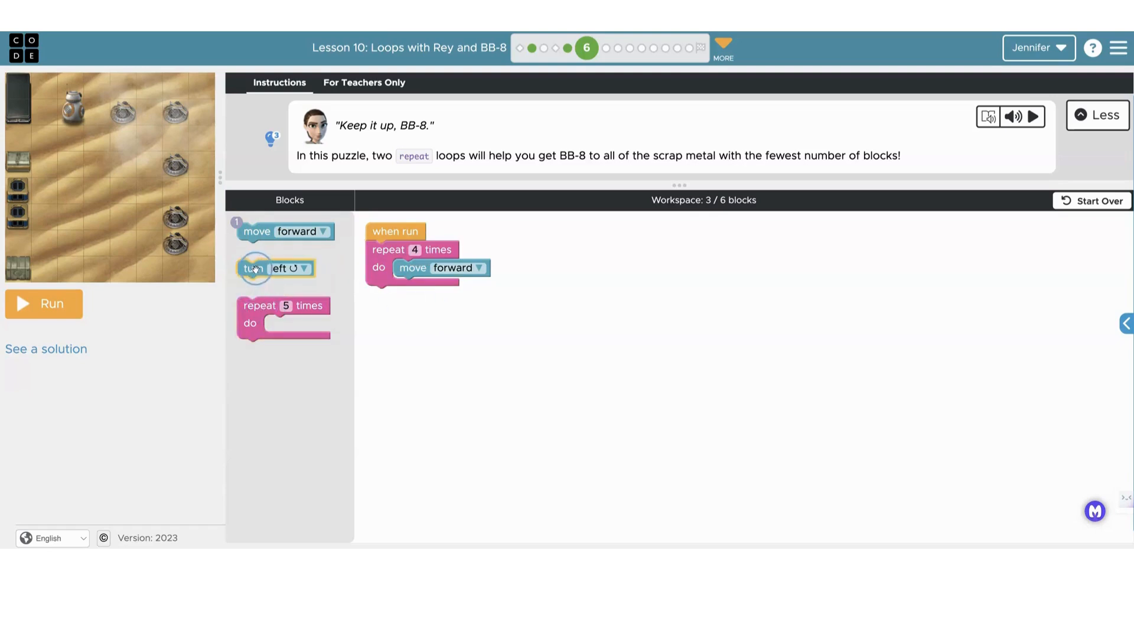
pyautogui.moveTo(276, 267); pyautogui.dragTo(410, 300)
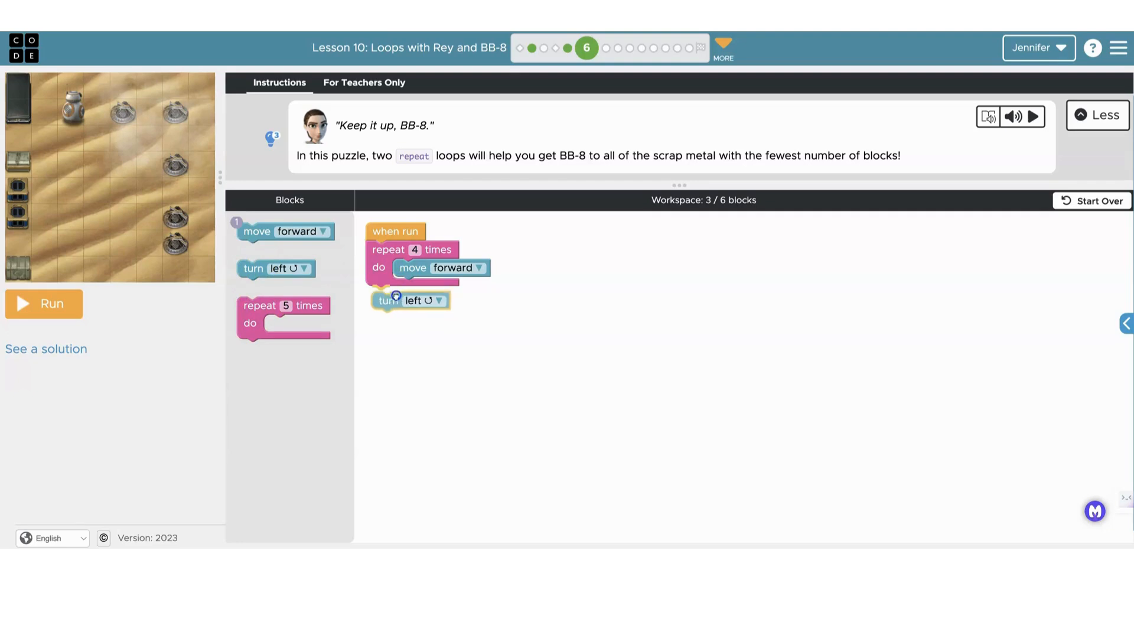
pyautogui.moveTo(386, 300); pyautogui.dragTo(381, 294)
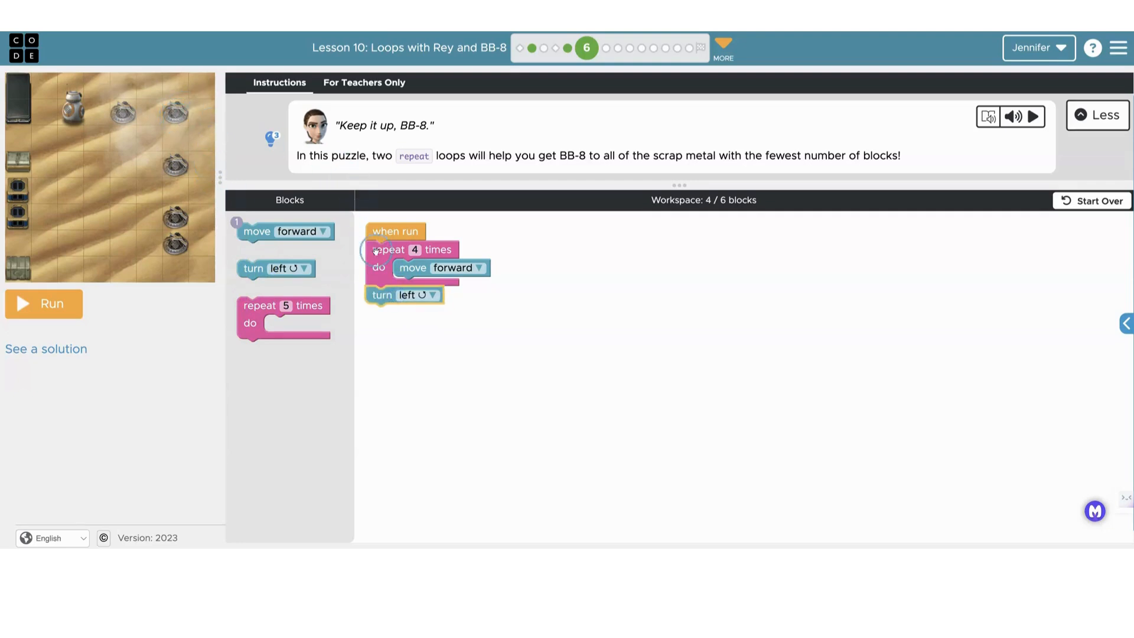
pyautogui.click(431, 294)
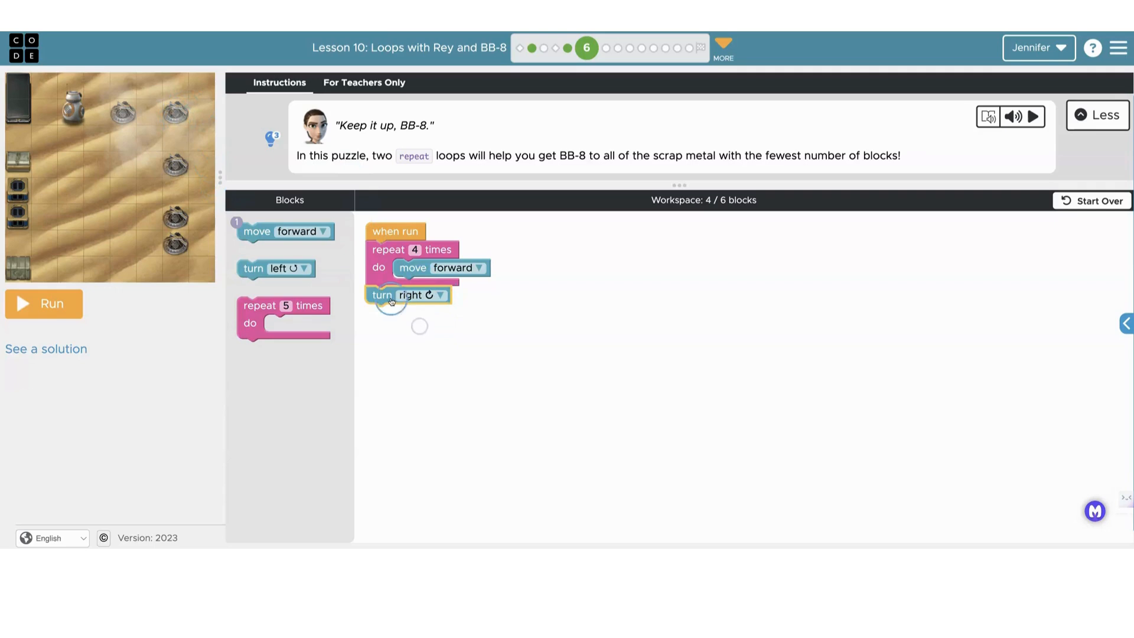
# Add a repeat-5 loop with a move-forward after the turn, then run the program.
pyautogui.moveTo(282, 315); pyautogui.dragTo(411, 322)
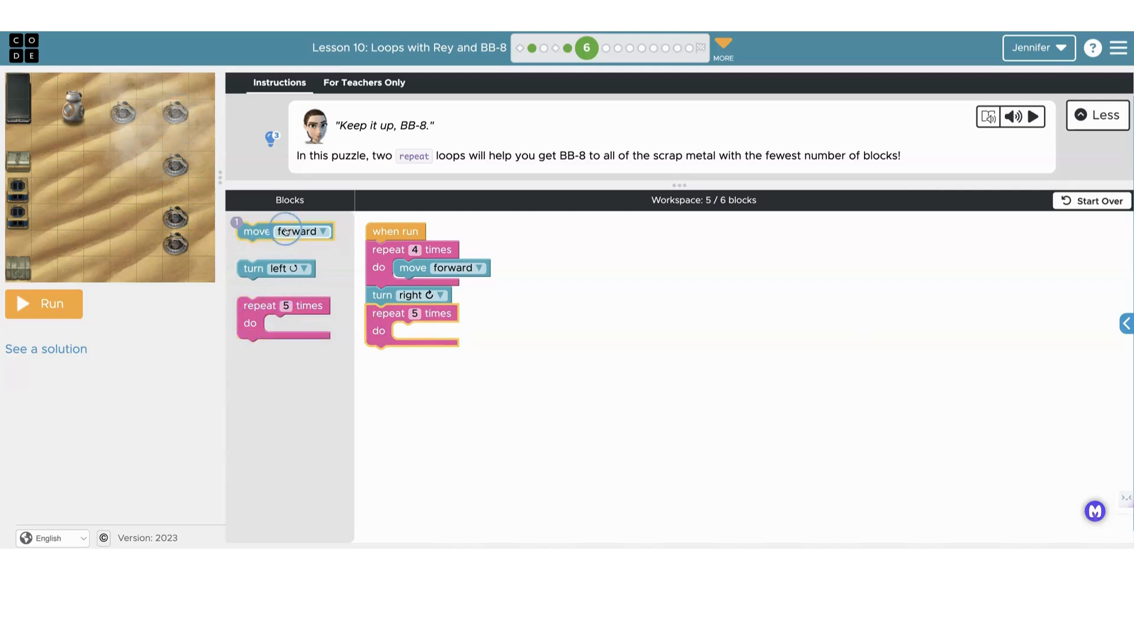
pyautogui.moveTo(285, 231); pyautogui.dragTo(438, 331)
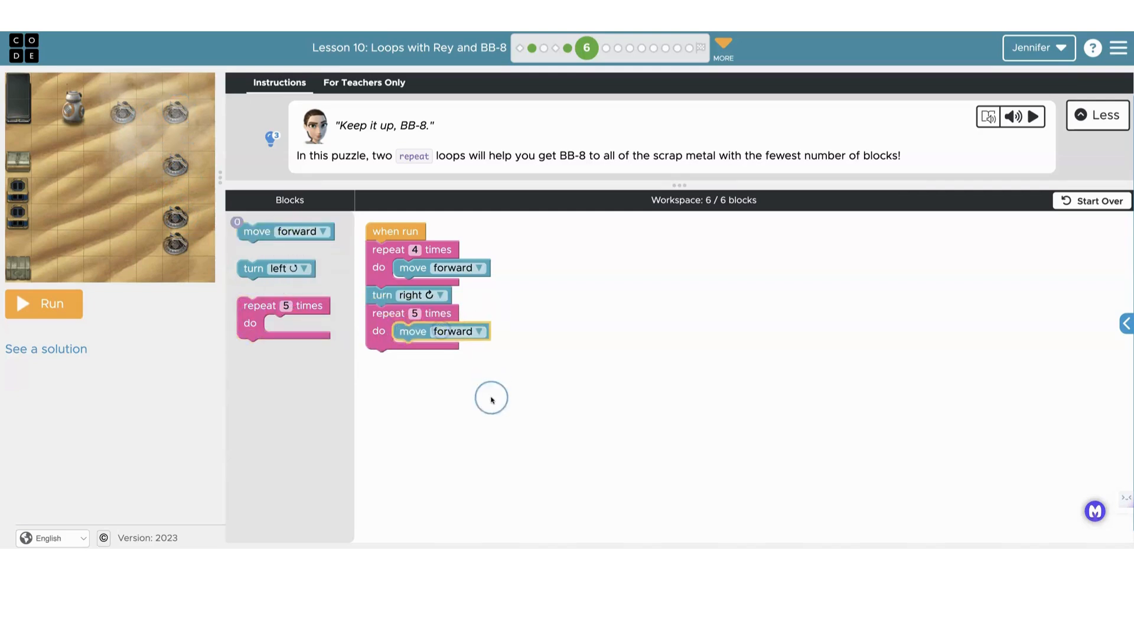
pyautogui.click(43, 303)
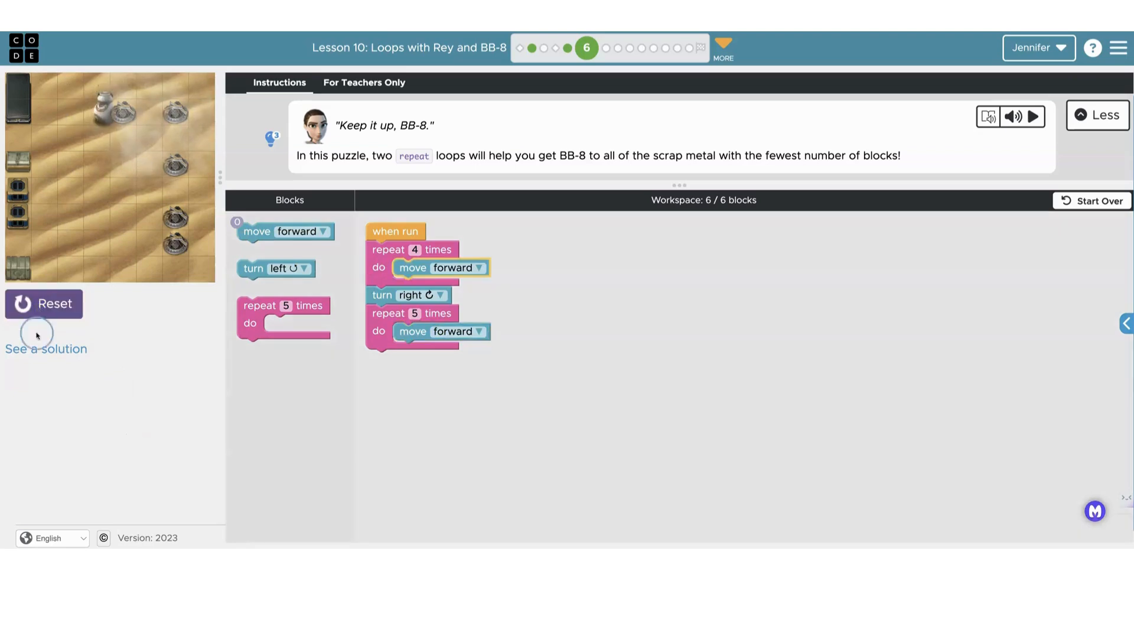